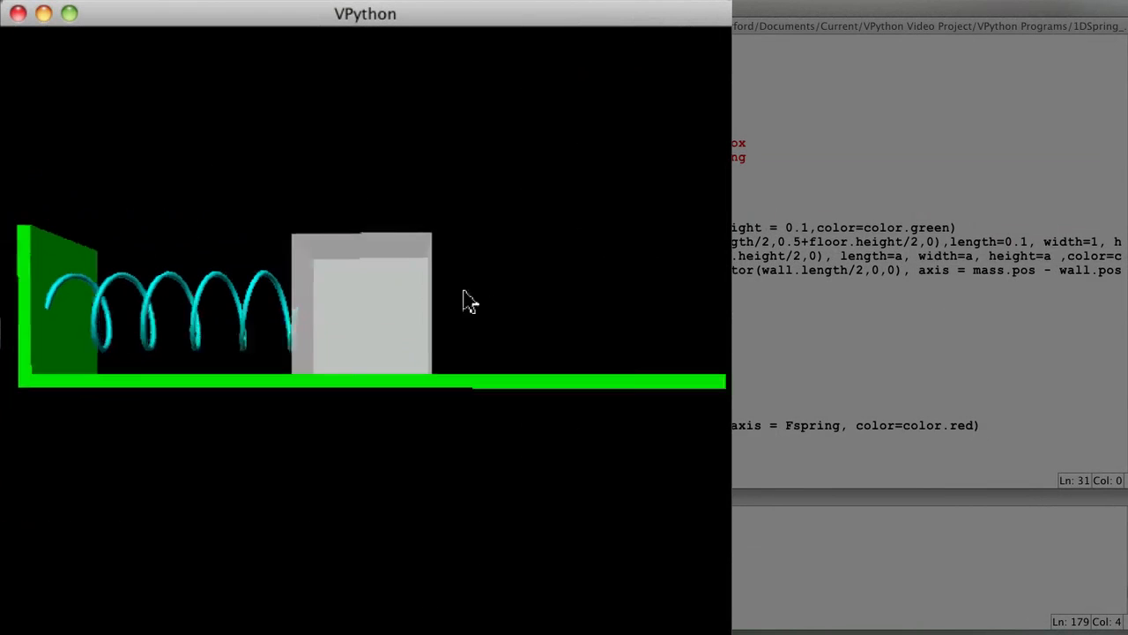
Re-enable the spring force print and rerun, showing spring force (-0.005, 0, 0).
{"action": "left_click_drag", "start_coordinate": [468, 299], "coordinate": [357, 349]}
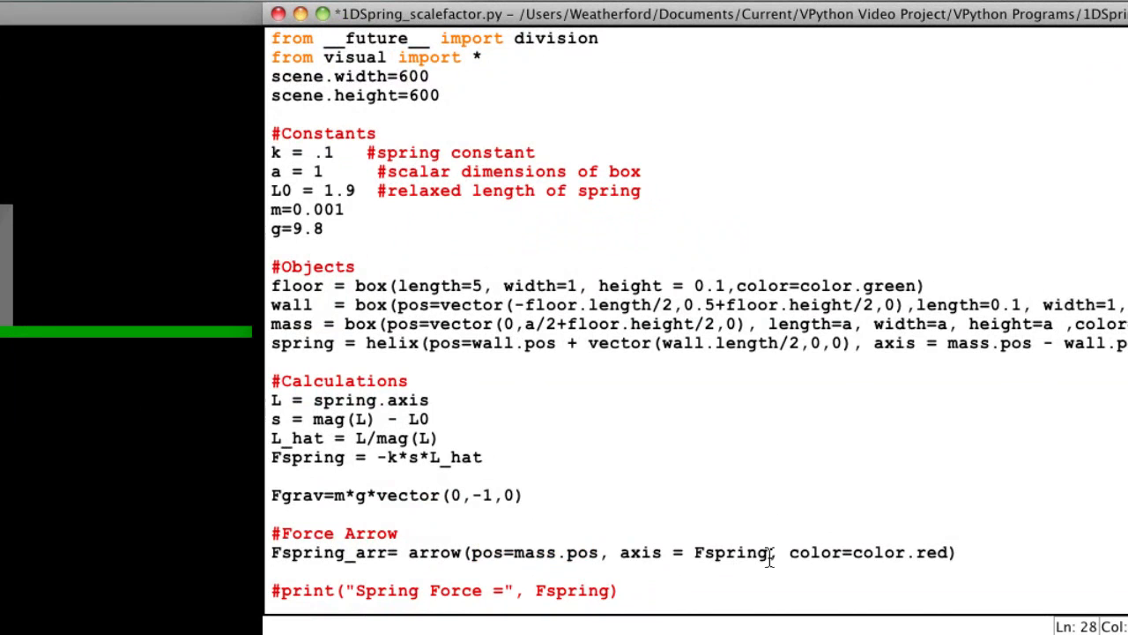
{"action": "double_click", "coordinate": [729, 553]}
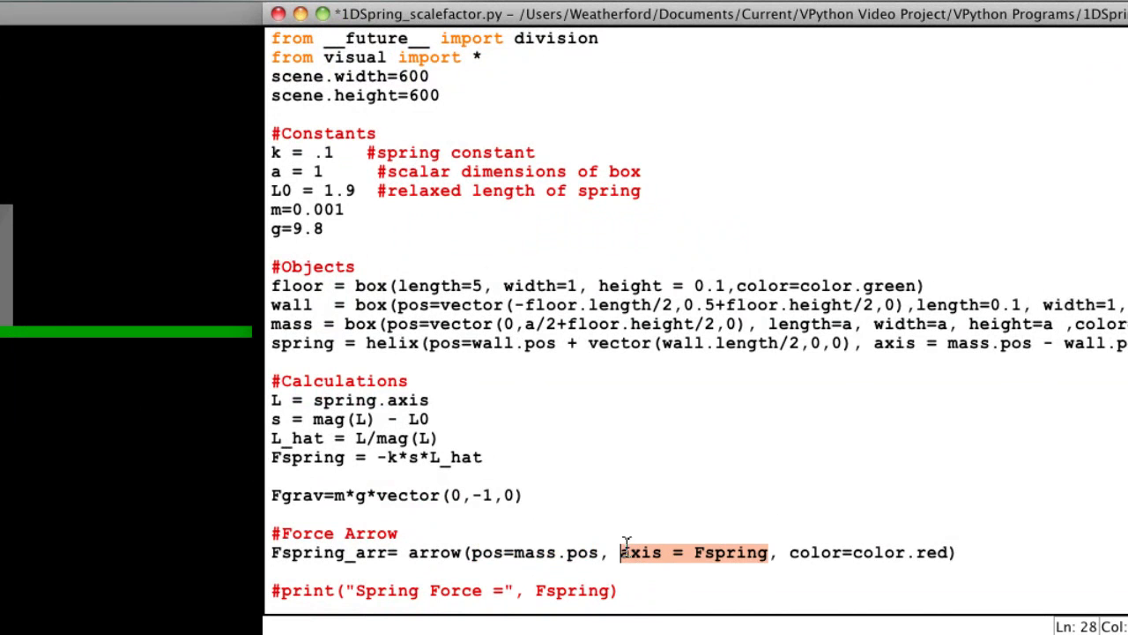
{"action": "mouse_move", "coordinate": [482, 468]}
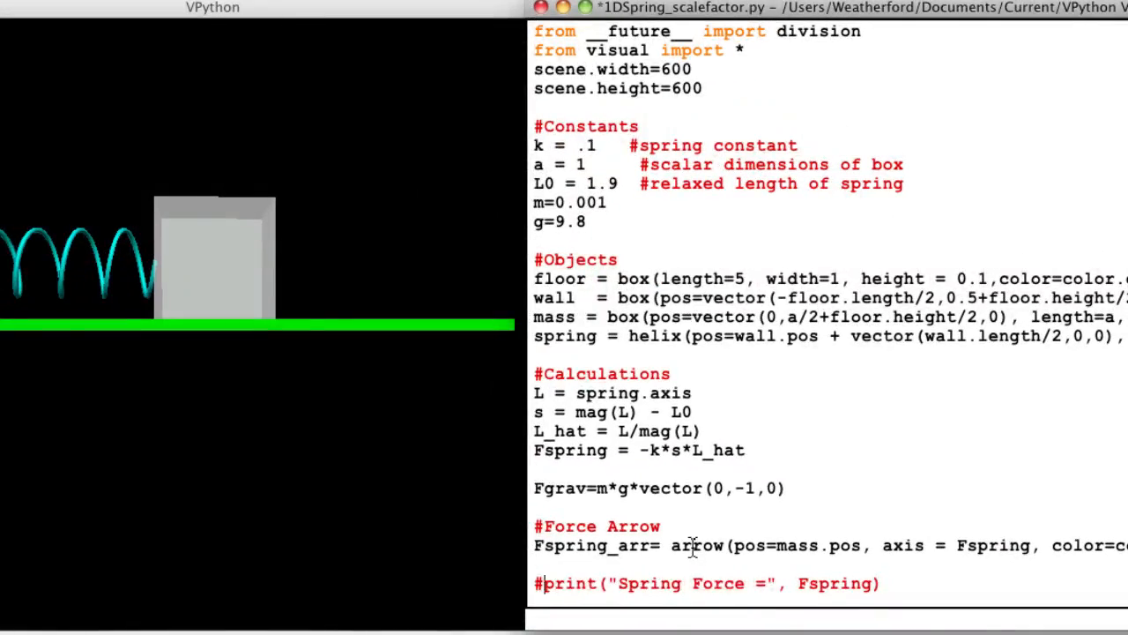
{"action": "key", "text": "F5"}
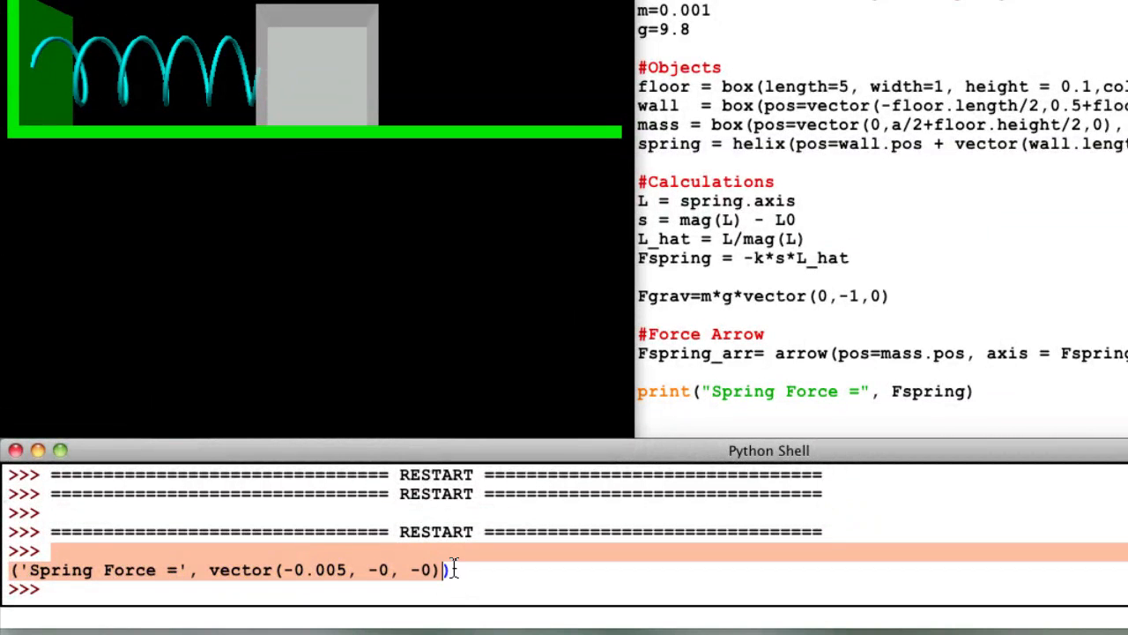
{"action": "double_click", "coordinate": [330, 569]}
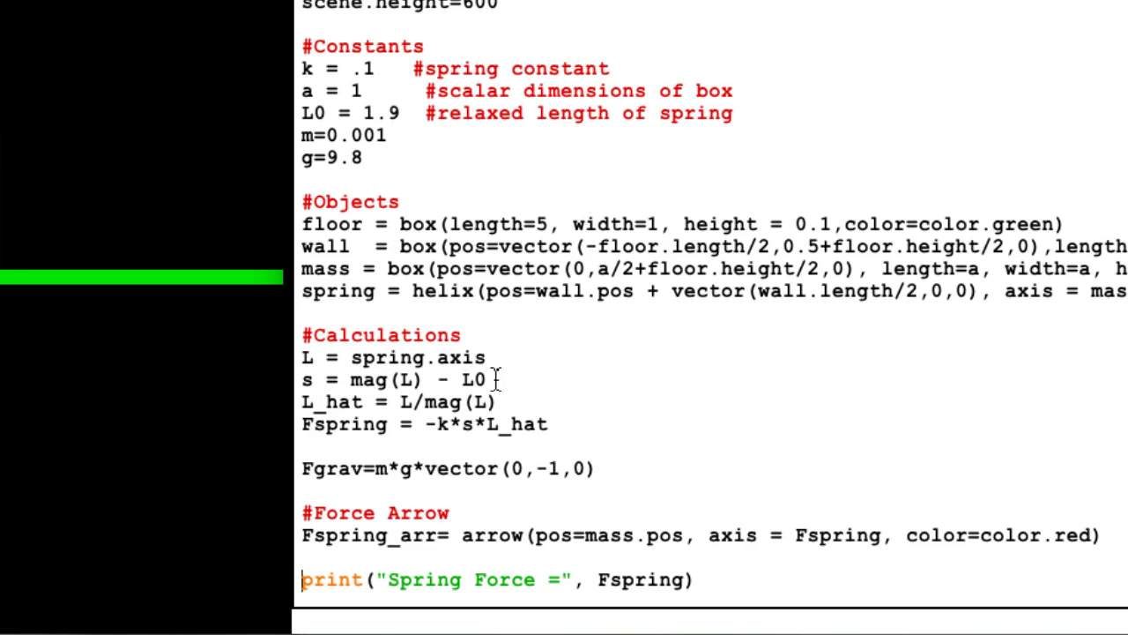
{"action": "mouse_move", "coordinate": [441, 402]}
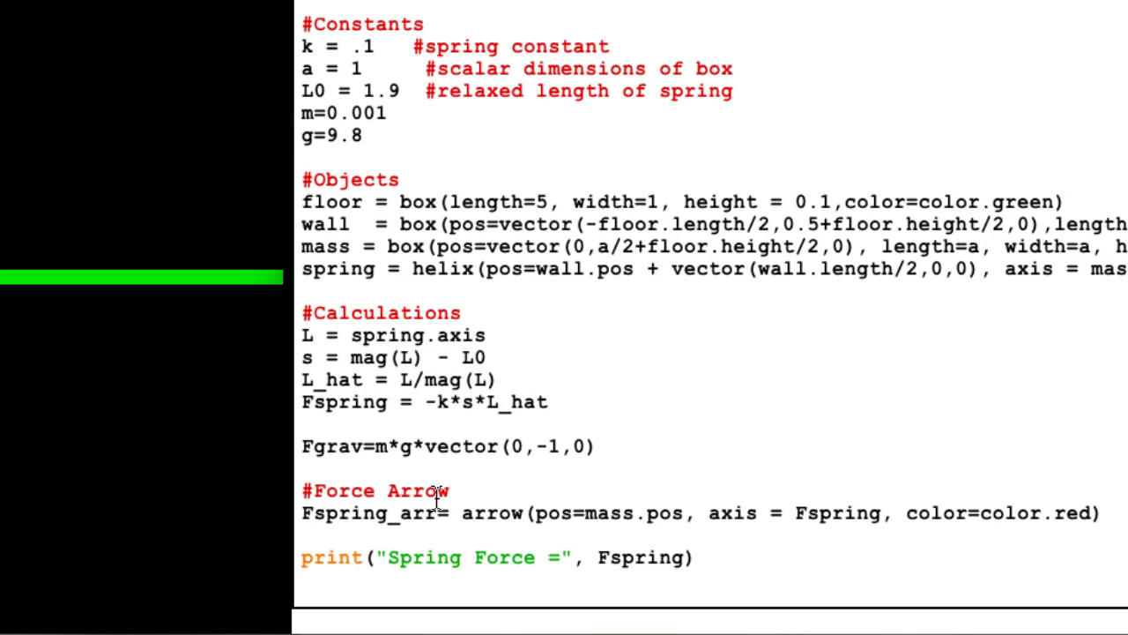
{"action": "mouse_move", "coordinate": [543, 417]}
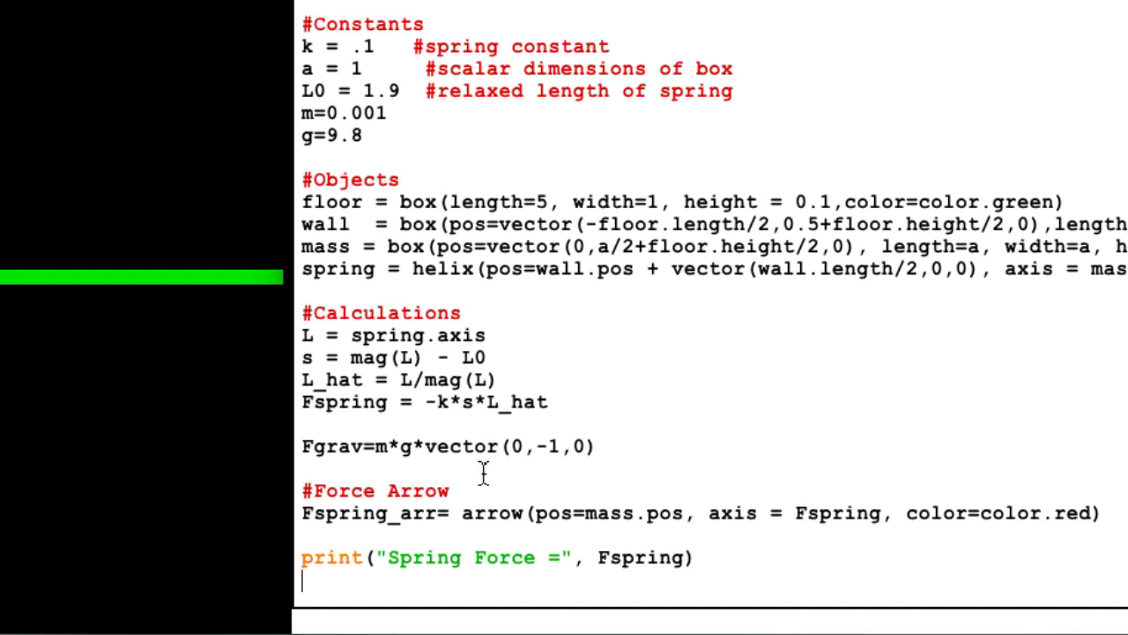
{"action": "mouse_move", "coordinate": [307, 233]}
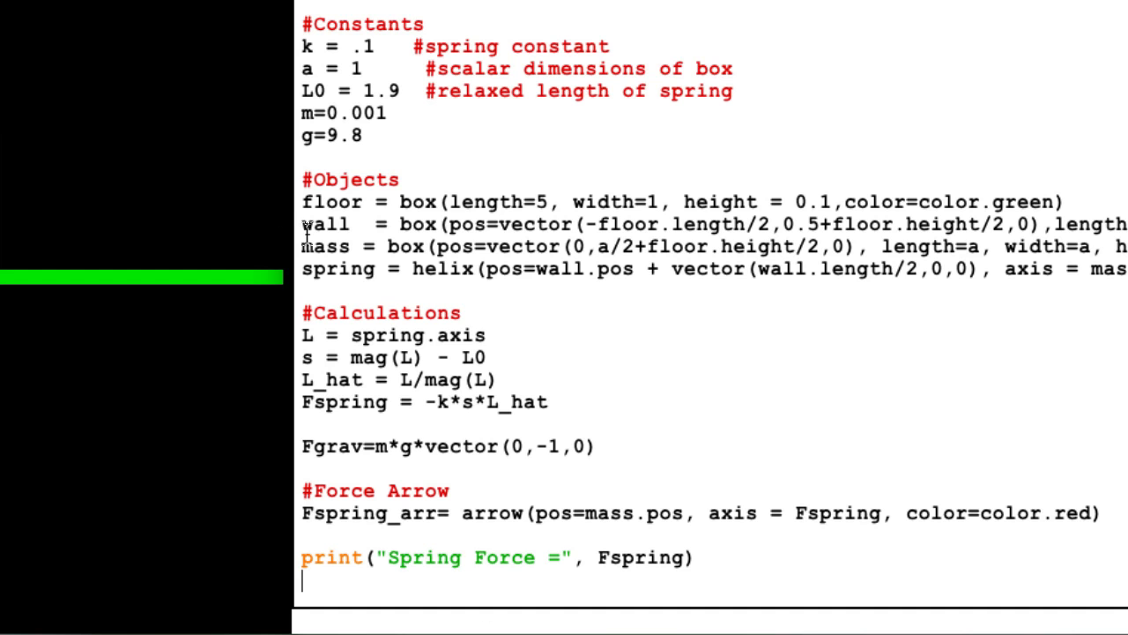
{"action": "mouse_move", "coordinate": [330, 229]}
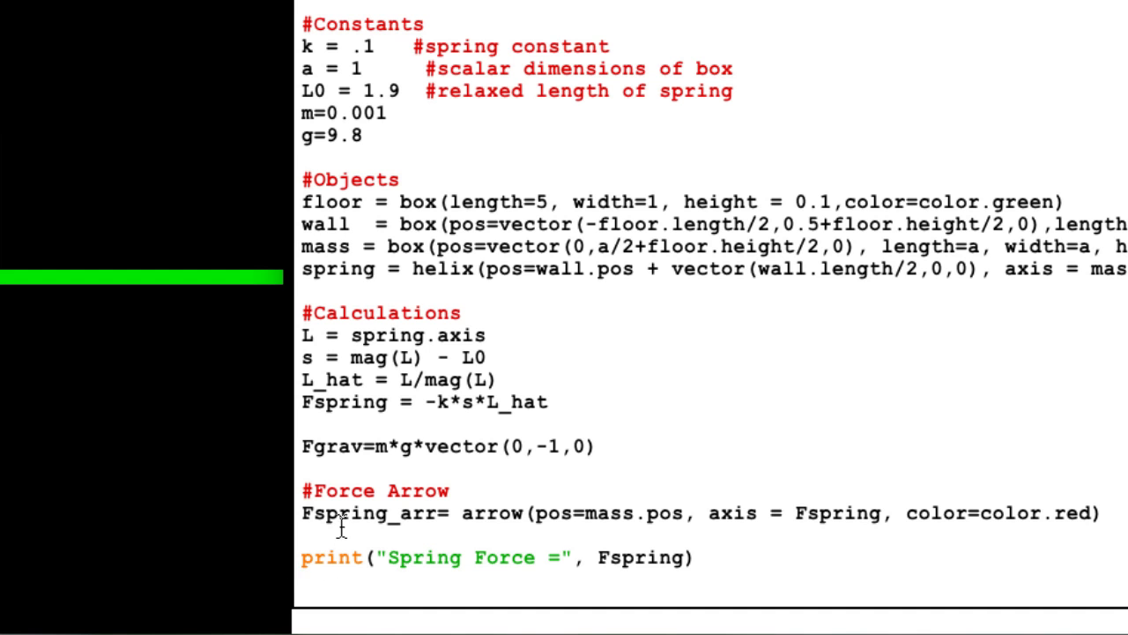
Print wall.pos-mass.pos, rerun the script, and start a 'scal' constant line.
{"action": "type", "text": "print('wall.pos-mass.pos=', wall.pos-mass.pos)"}
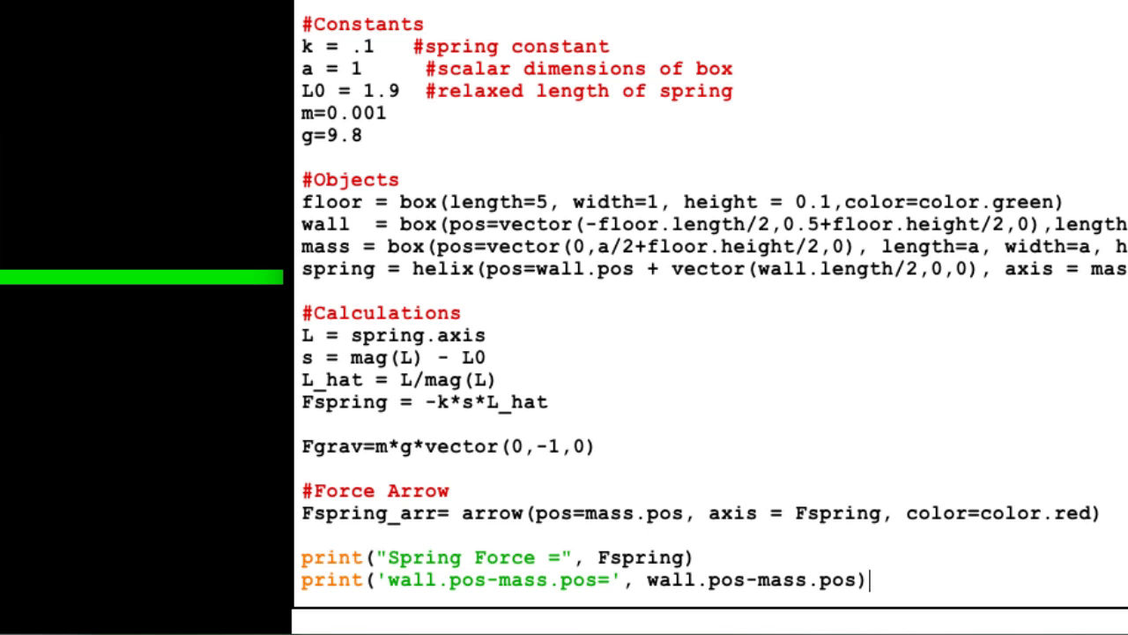
{"action": "key", "text": "F5"}
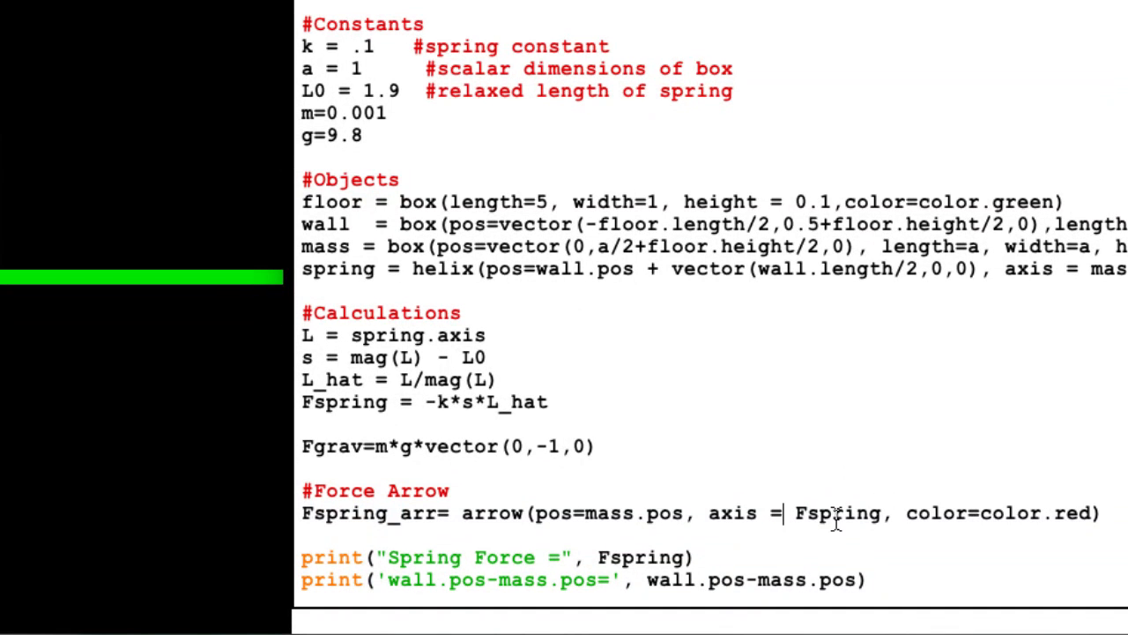
{"action": "mouse_move", "coordinate": [959, 520]}
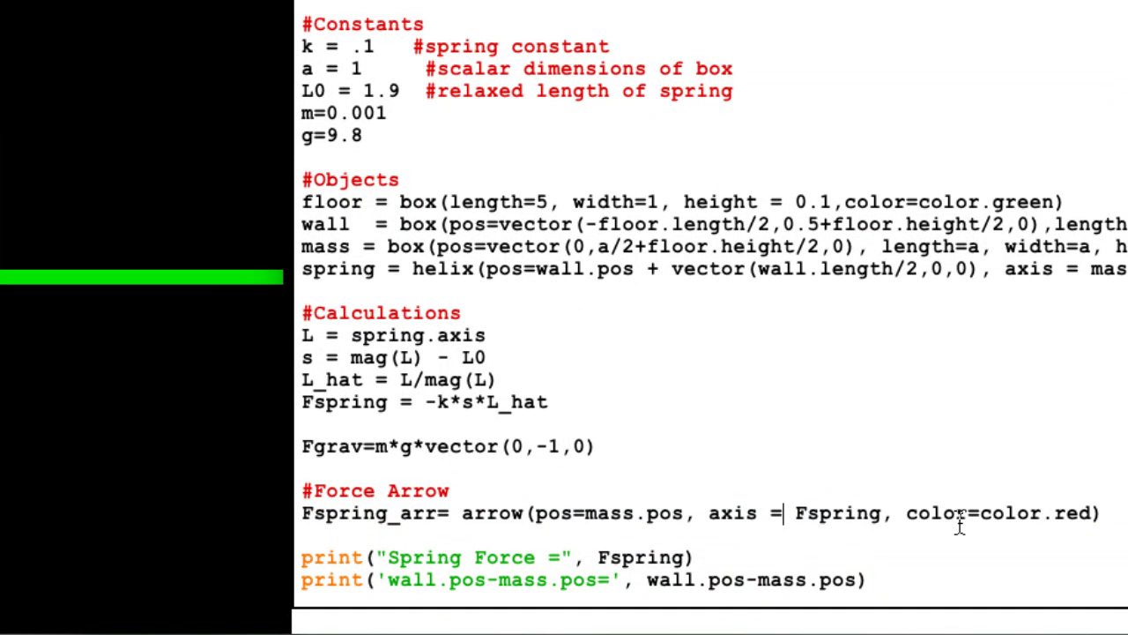
{"action": "type", "text": "scal"}
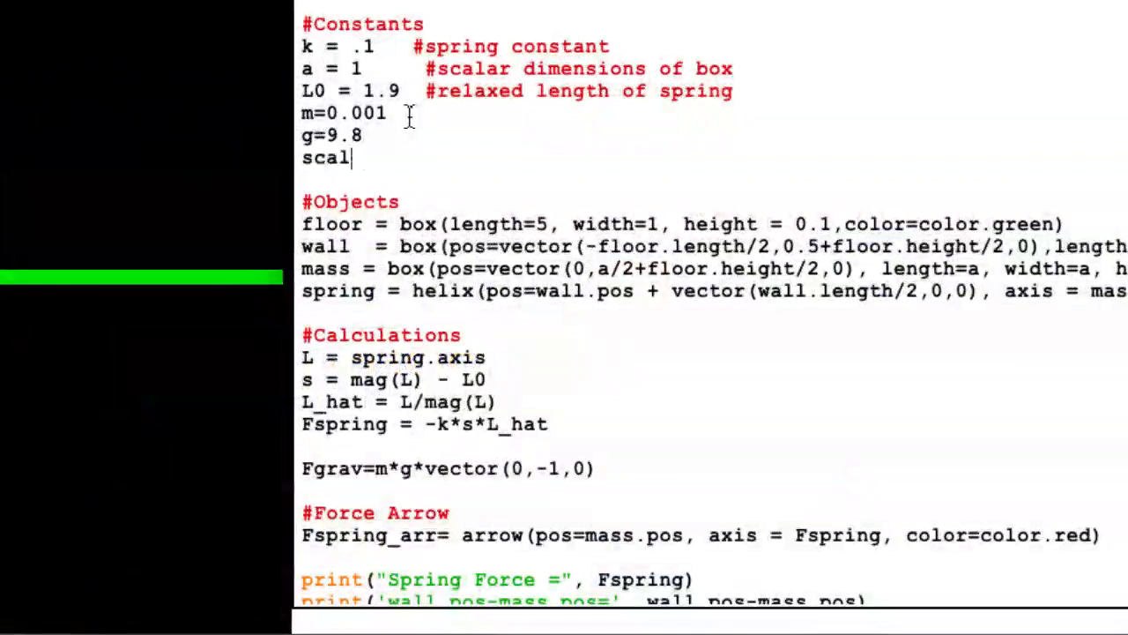
Define scalefactor=500 and make the spring arrow axis scalefactor*Fspring.
{"action": "type", "text": "efactor=500"}
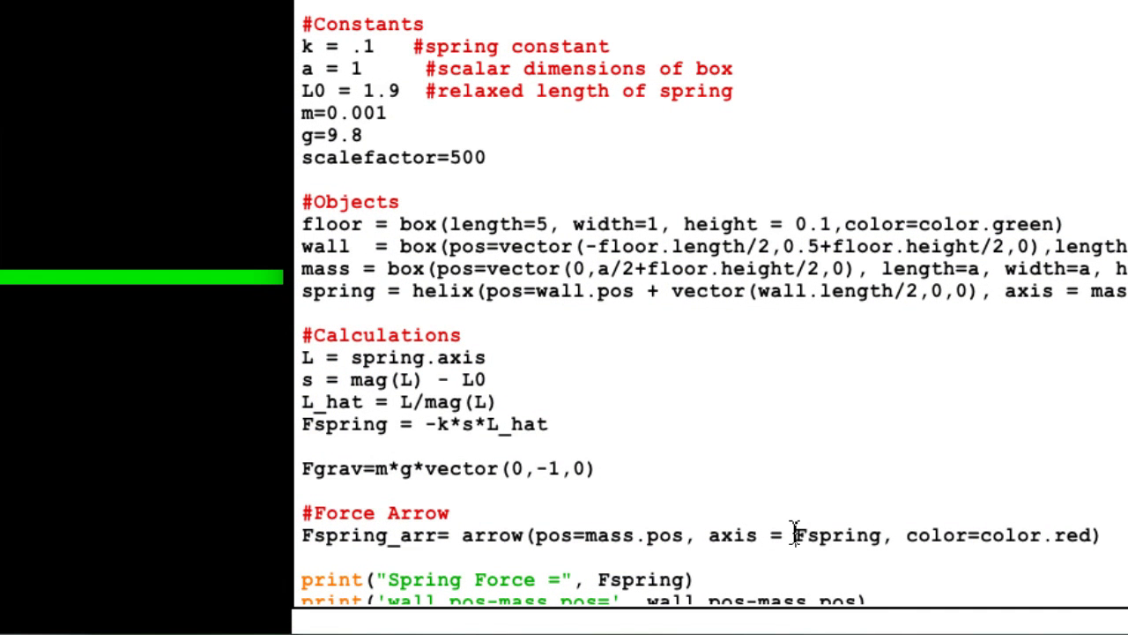
{"action": "type", "text": "scalefactor*"}
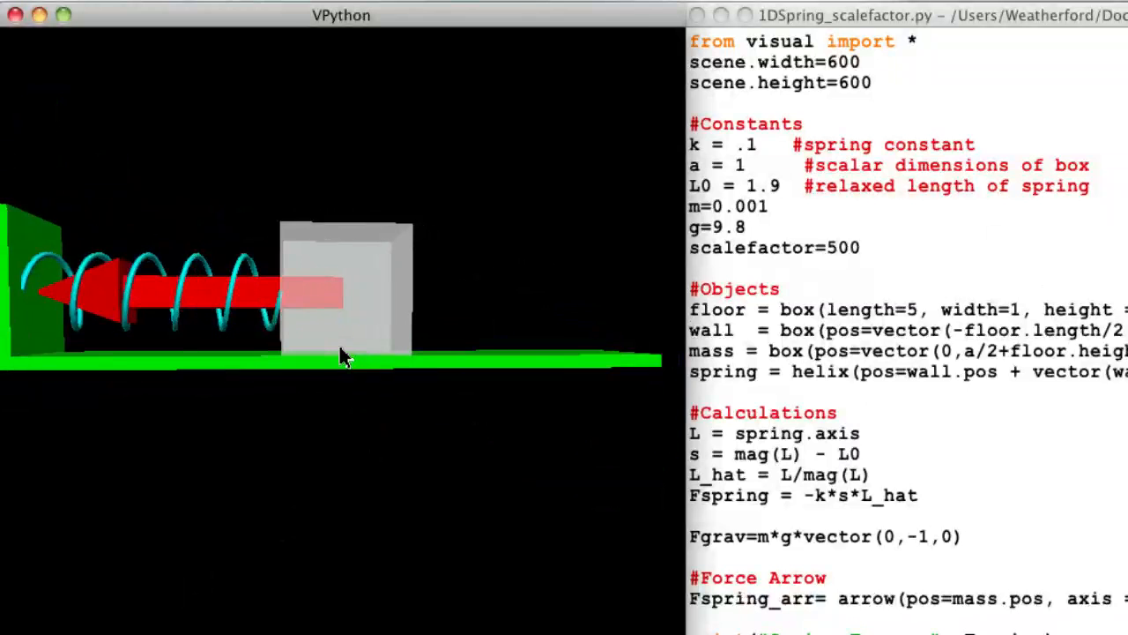
Focus the VPython scene to inspect the enlarged red spring force arrow.
{"action": "left_click", "coordinate": [859, 269]}
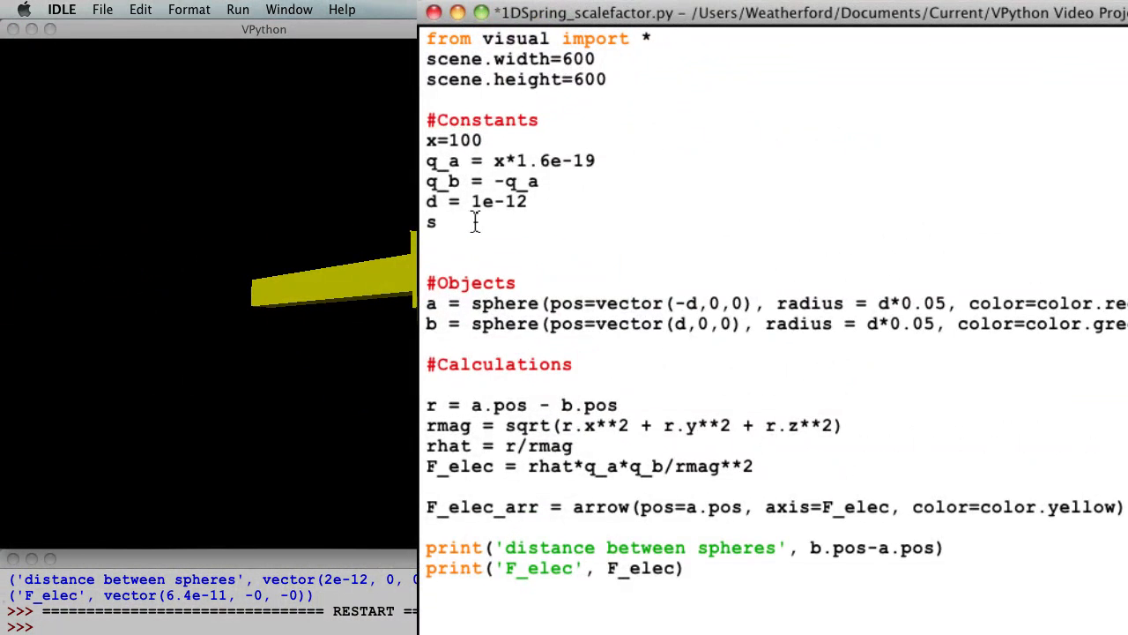
Add scalefactor = 0.01 on the line under d = 1e-12.
{"action": "type", "text": "calefactor = 0."}
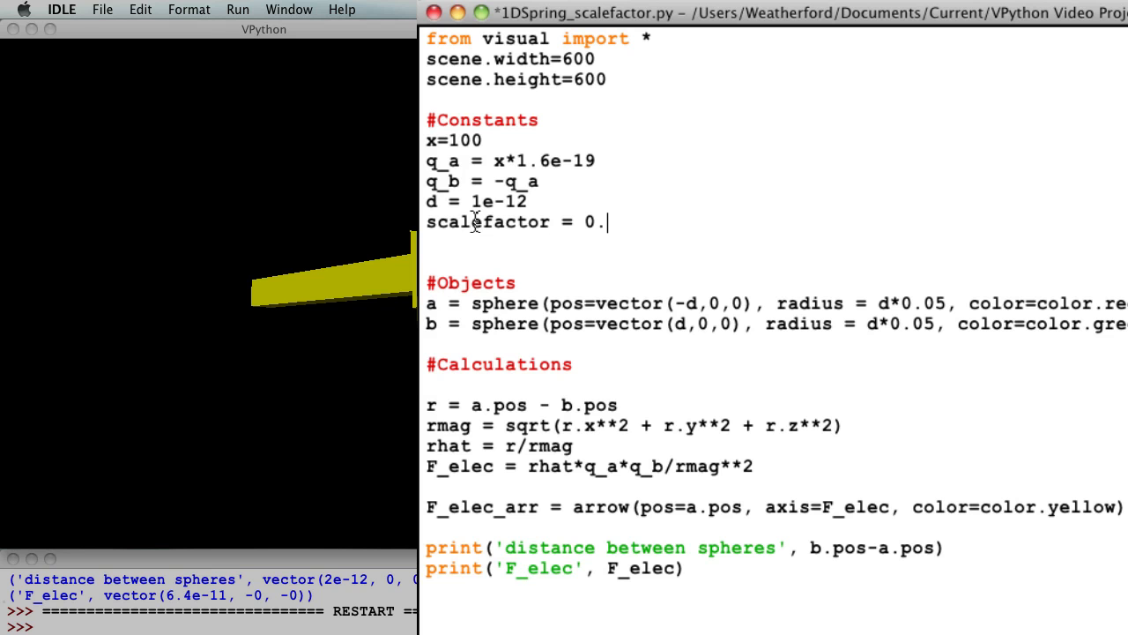
{"action": "type", "text": "0"}
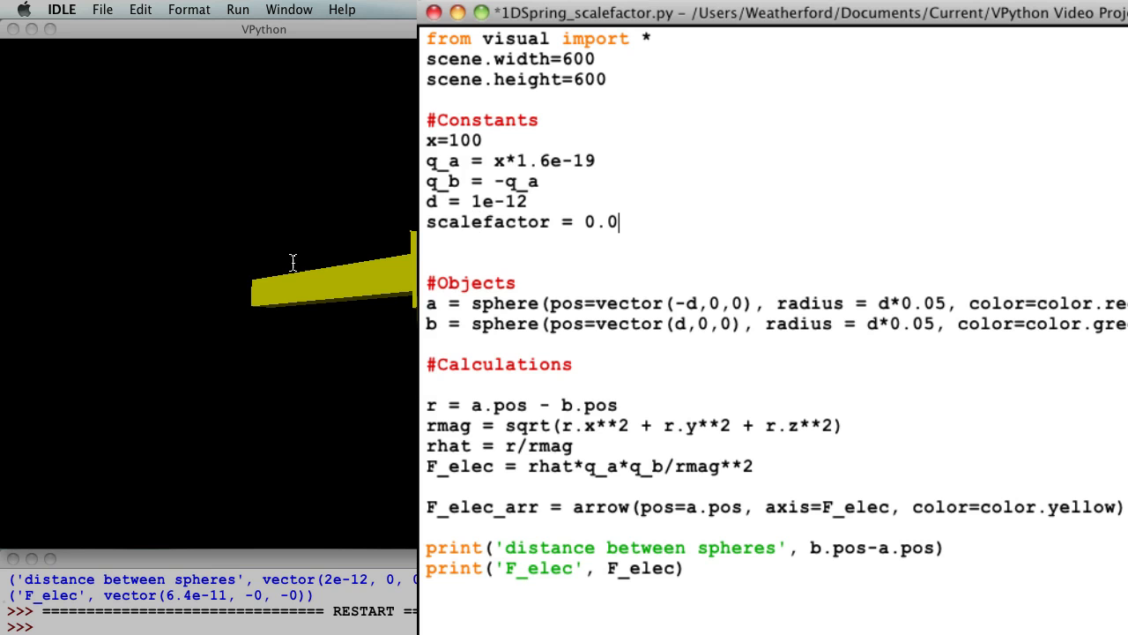
{"action": "type", "text": "1"}
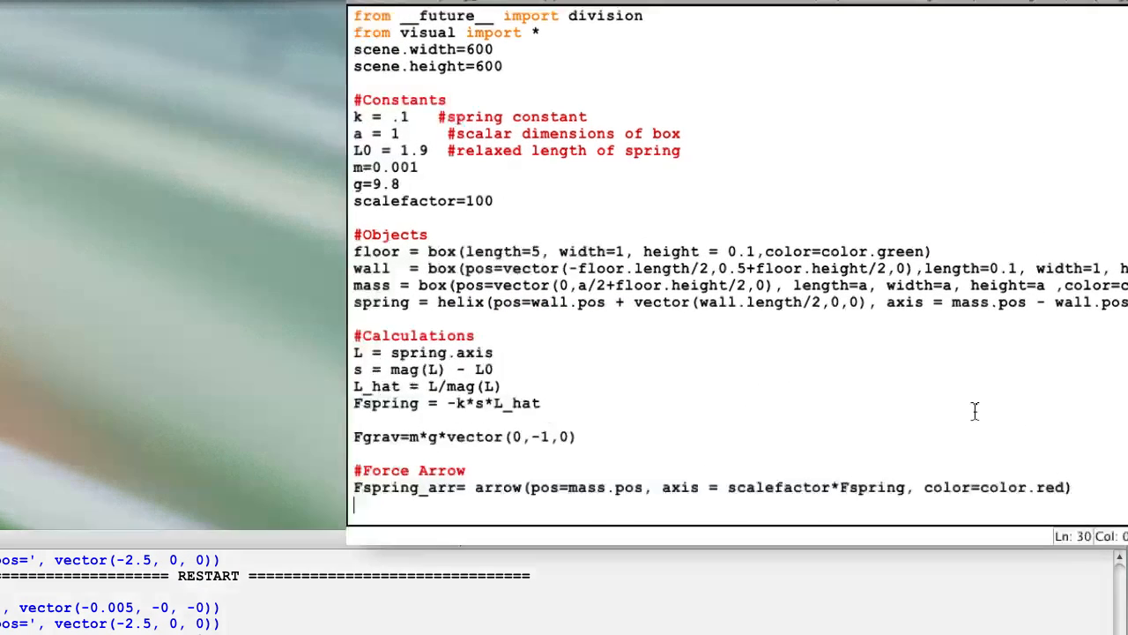
Type the Fgrav_arr arrow at mass.pos with axis scalefactor*Fgrav.
{"action": "type", "text": "Fgrav_arr = arrow(pos=ma"}
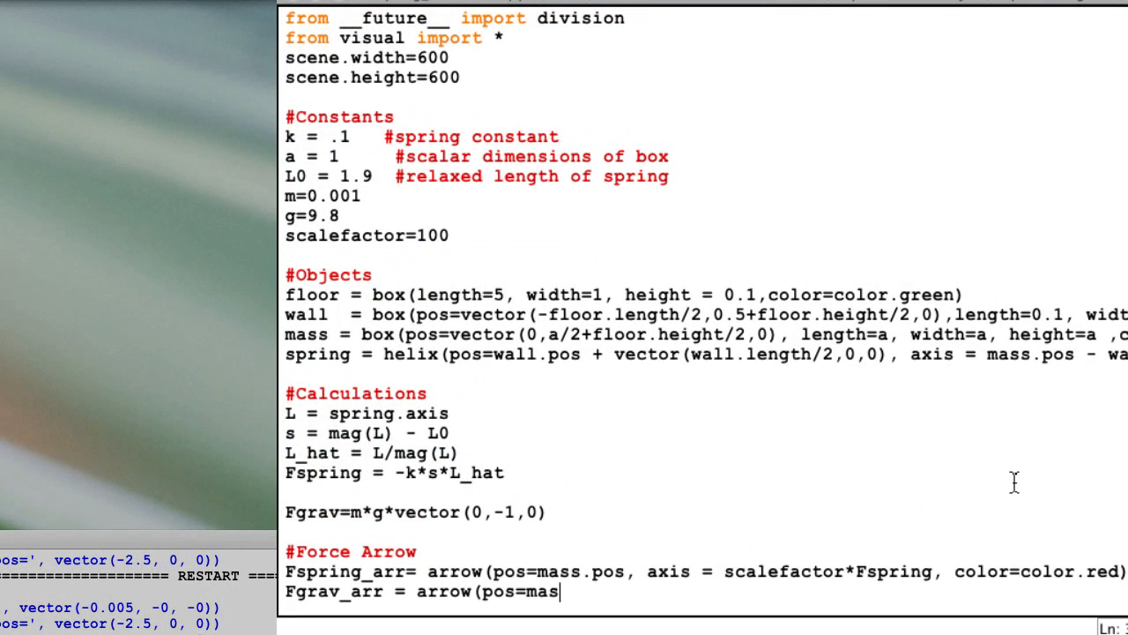
{"action": "type", "text": "s.pos, axis"}
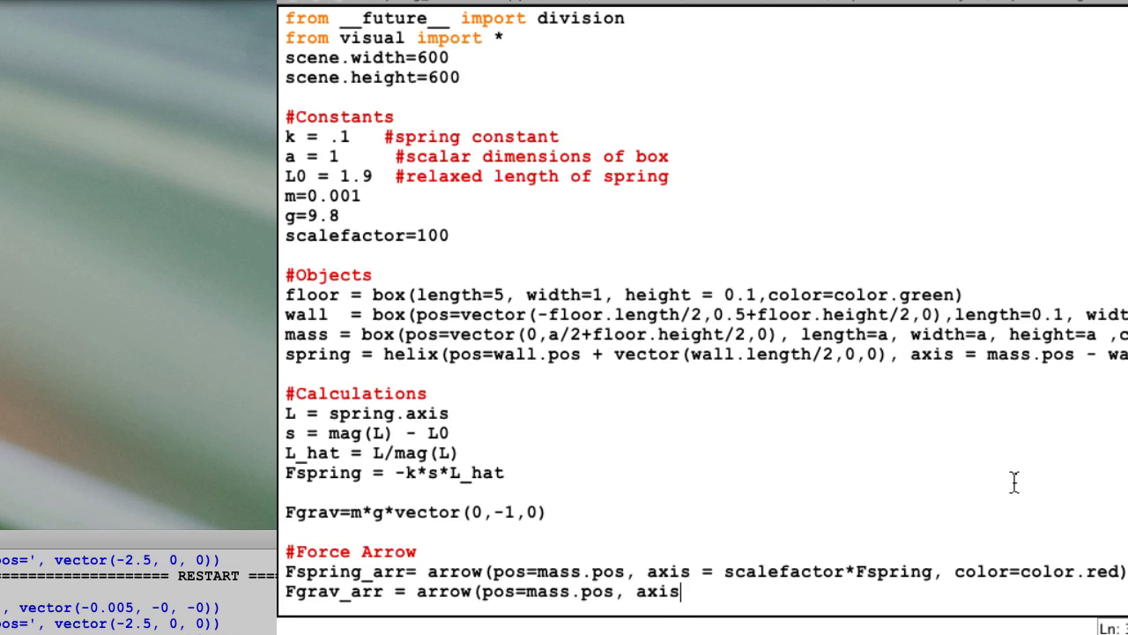
{"action": "type", "text": "=scalefactor"}
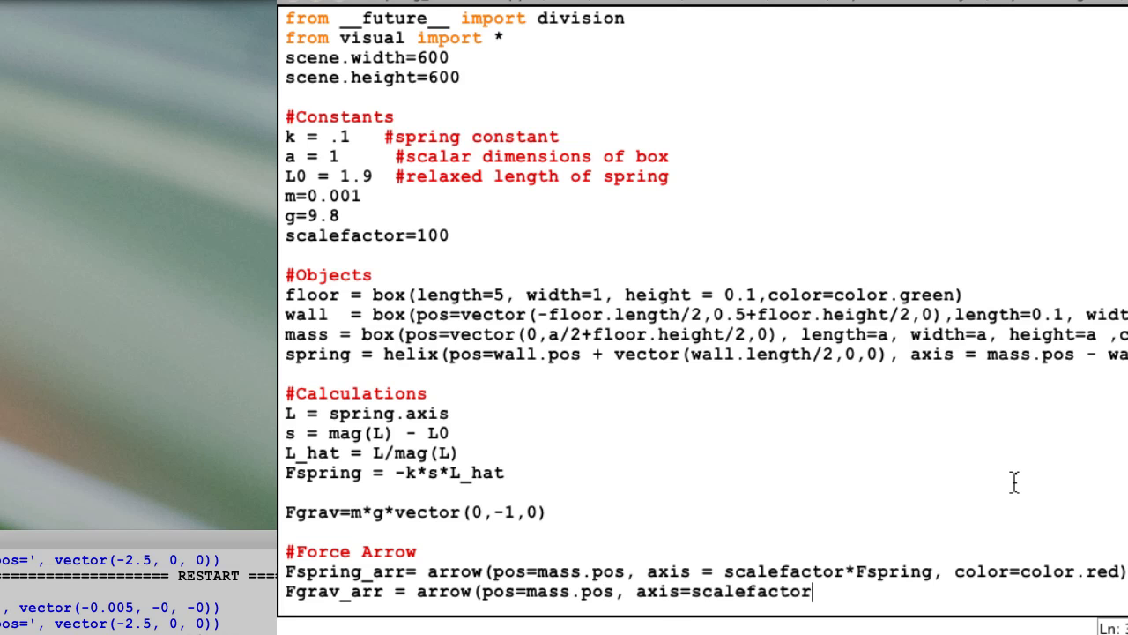
{"action": "type", "text": "*Fgra"}
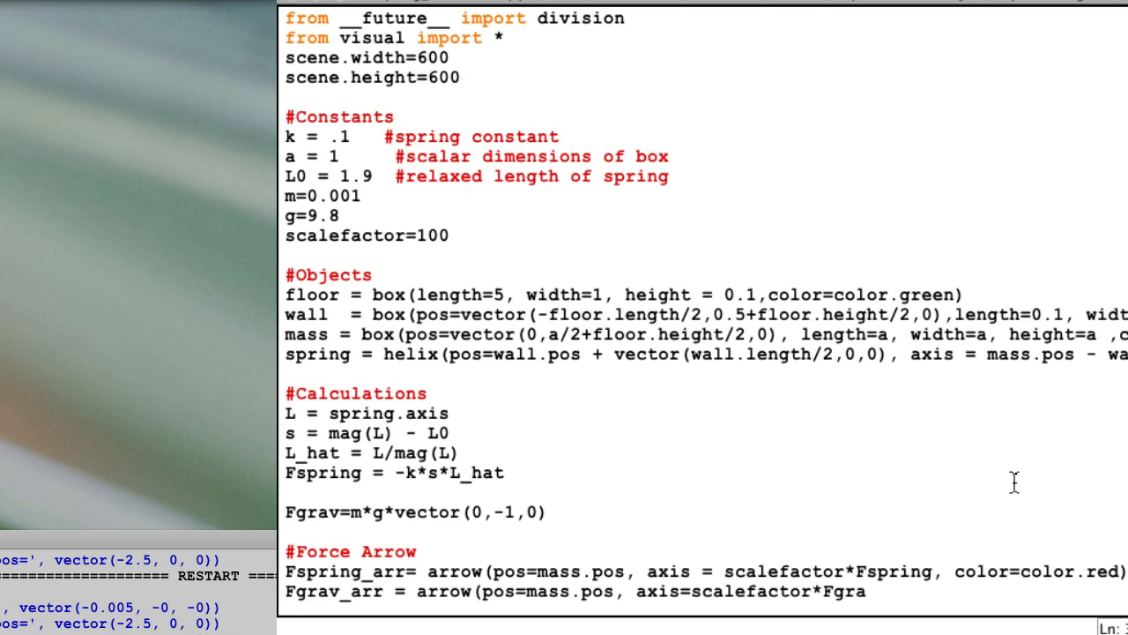